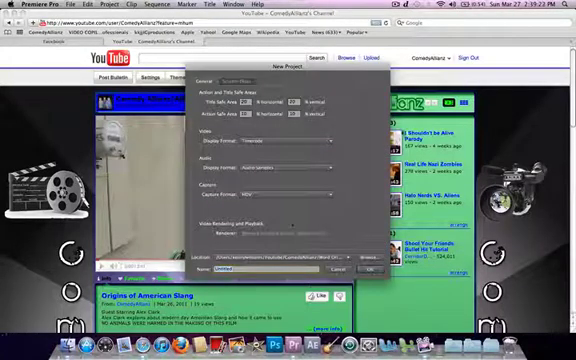
# Choose DV as the Capture Format in the New Project General settings.
pyautogui.click(290, 193)
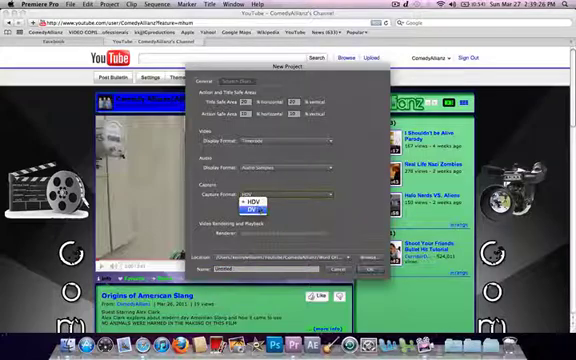
pyautogui.click(251, 198)
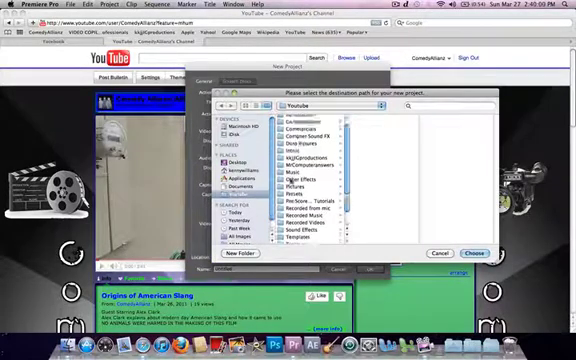
# Select the destination folder inside Youtube as the project location.
pyautogui.click(300, 210)
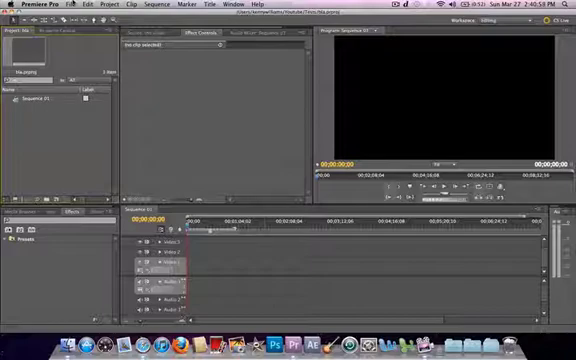
# Open the File menu to reach the Import command.
pyautogui.click(62, 4)
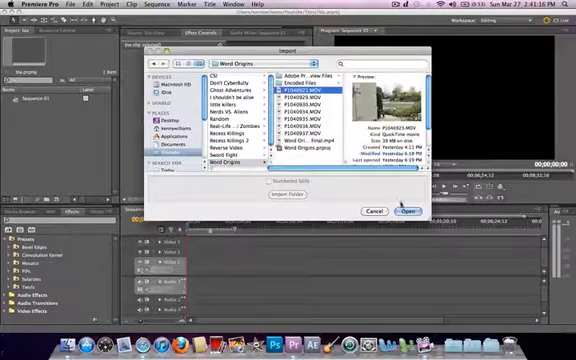
# Import P1040923.MOV from the Word Origins folder.
pyautogui.click(407, 211)
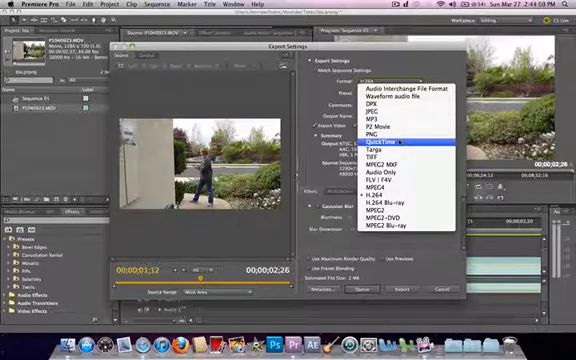
# Choose H.264 in the Export Settings Format dropdown.
pyautogui.click(382, 143)
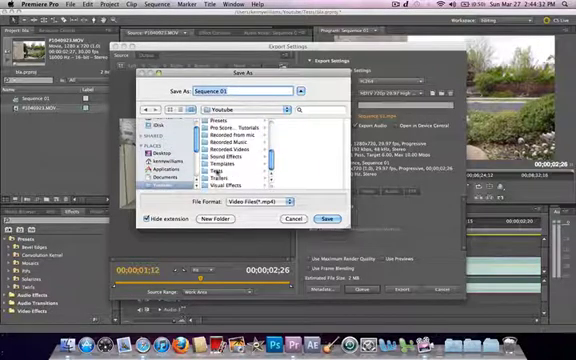
# Save the export output as Sequence 01 in the Tests folder.
pyautogui.click(328, 217)
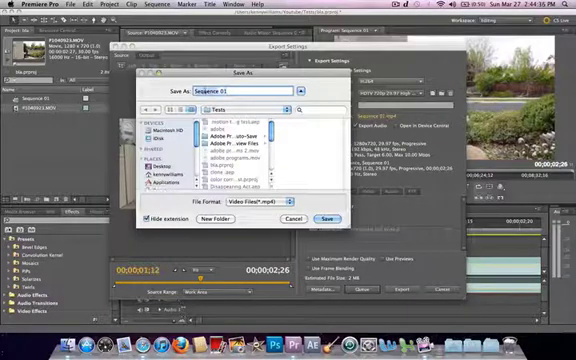
pyautogui.click(327, 218)
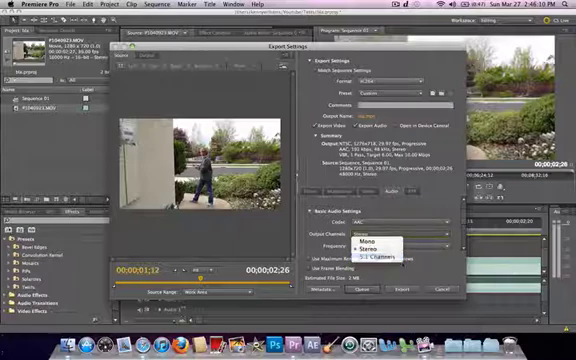
# Set the export audio Output Channels to Stereo, keeping AAC at 48 kHz.
pyautogui.click(385, 253)
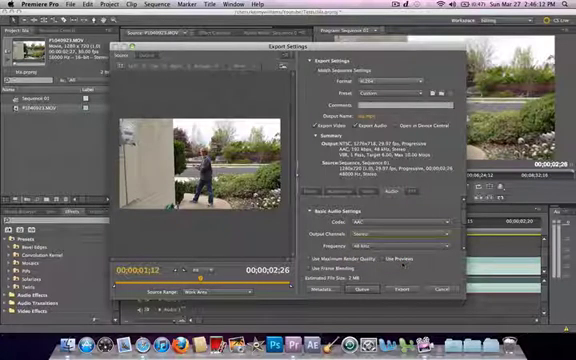